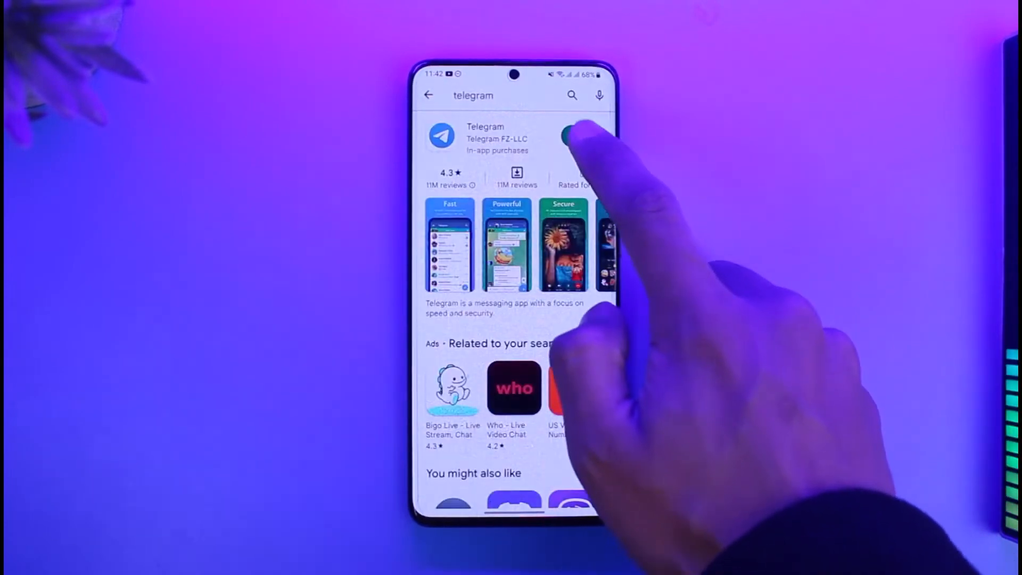
Step: Launch Telegram from its Play Store listing and enter the Snake OS Discussion group
click(573, 136)
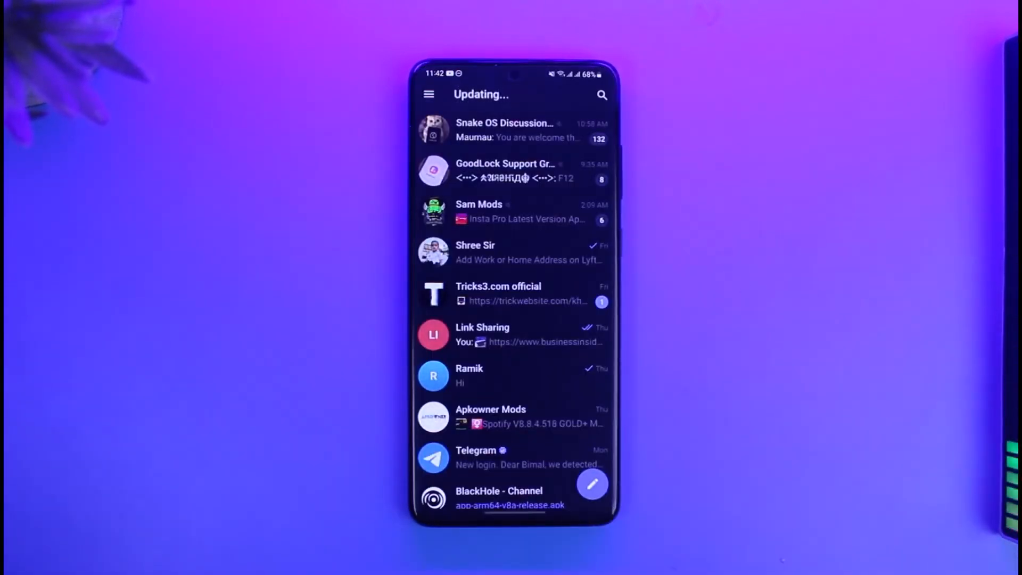
click(505, 130)
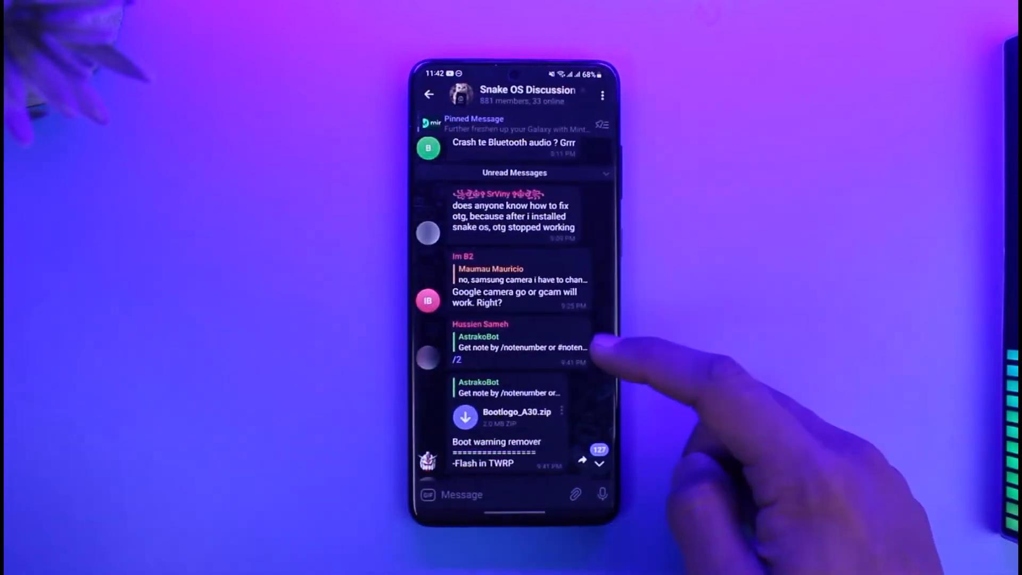
Step: Return to the chat list and archive the Snake OS discussion group into Archived Chats
click(429, 95)
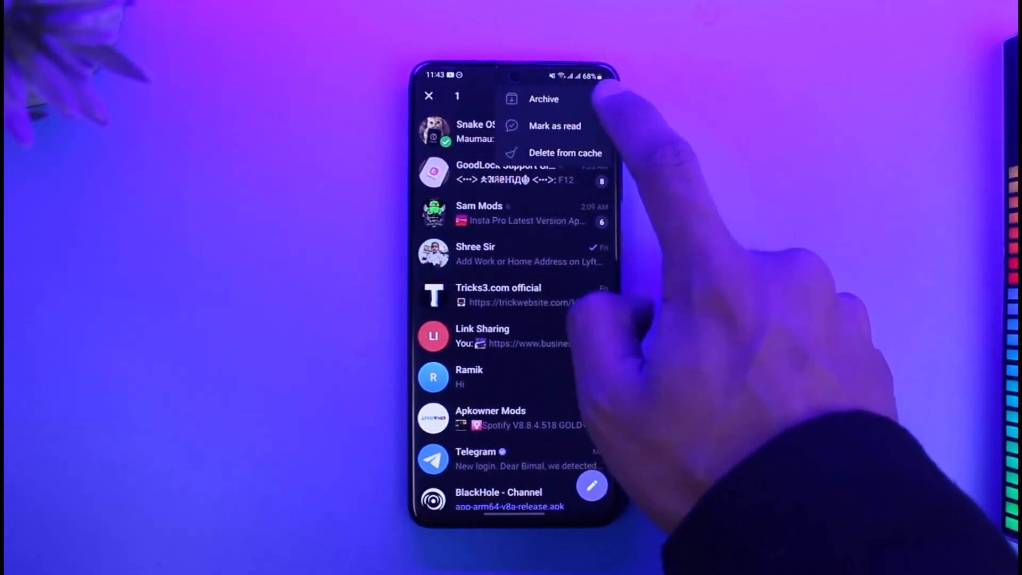
click(544, 99)
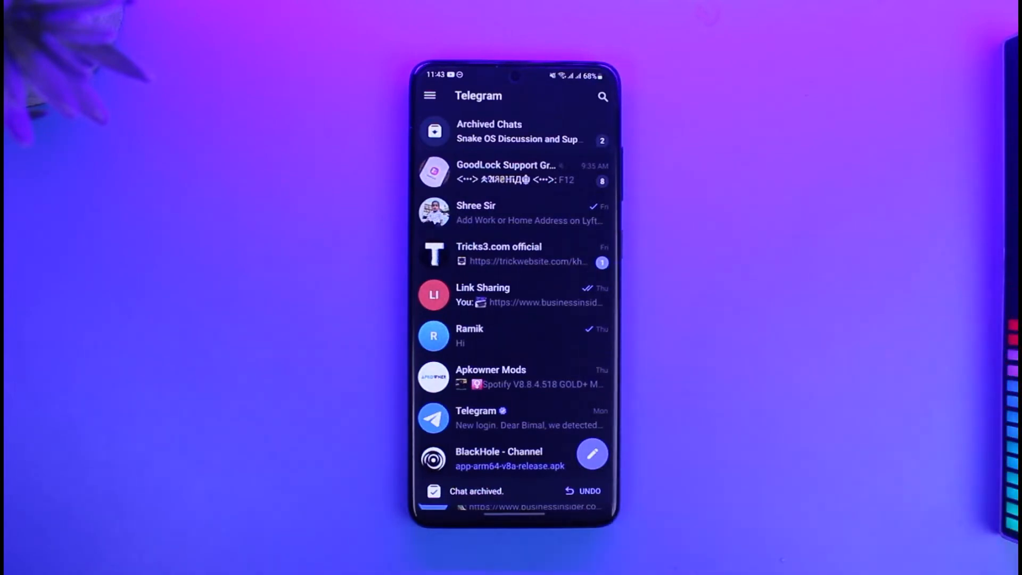
click(515, 131)
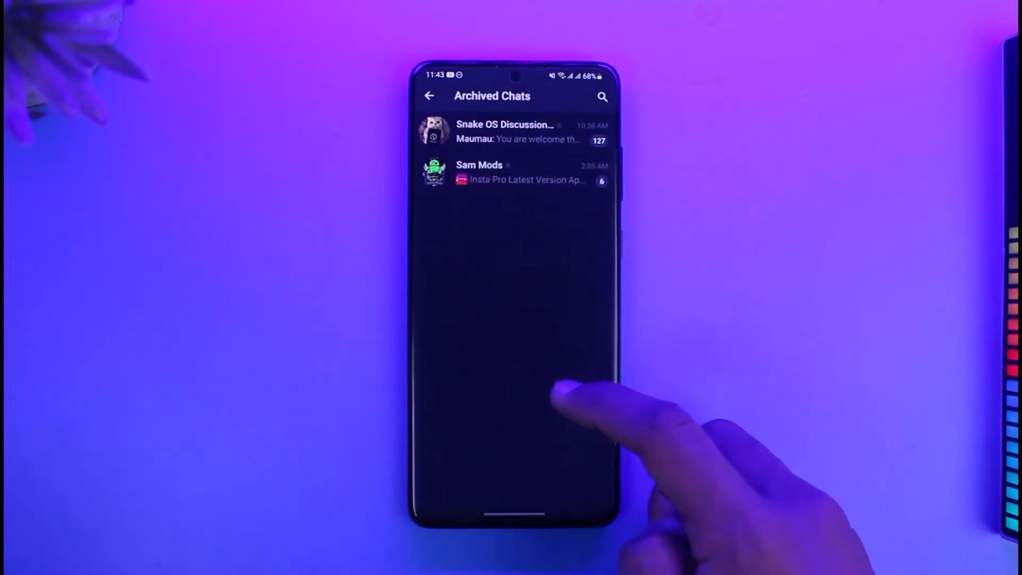
click(514, 131)
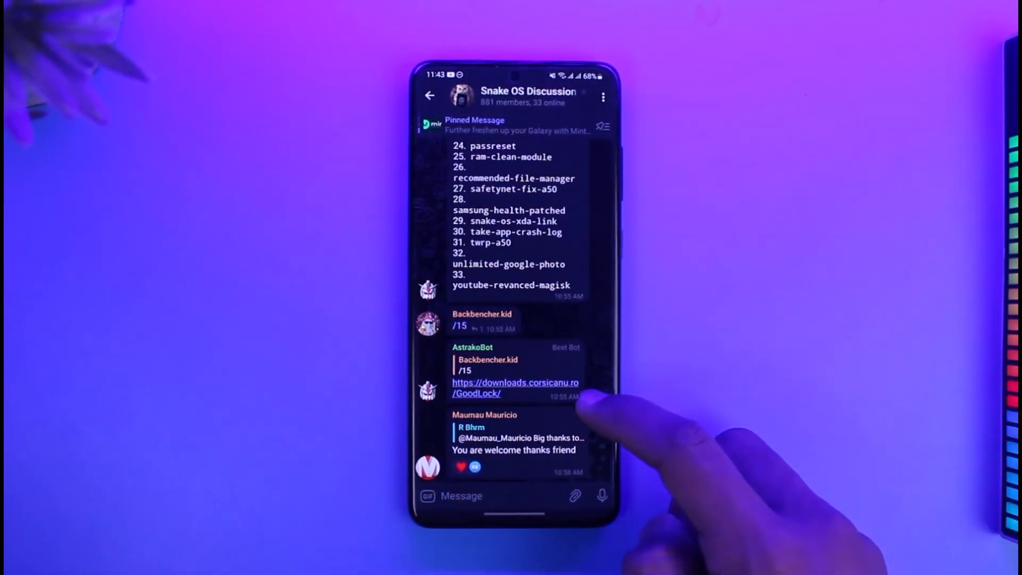
click(430, 96)
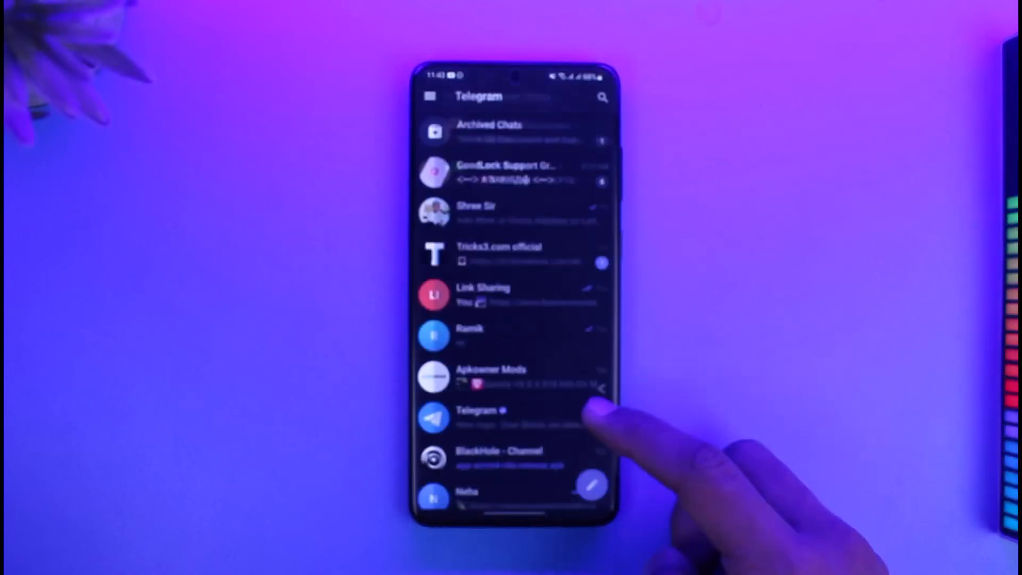